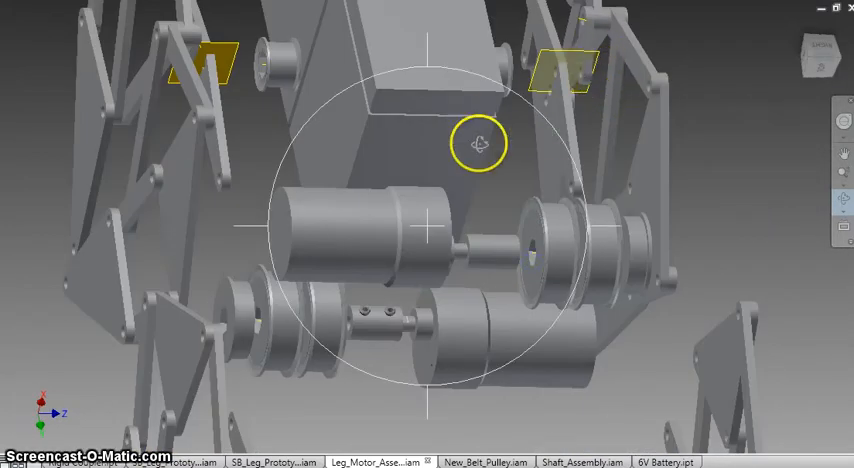
Step: Orbit toward the leg linkage plates in front of a motor, then back to the motors and couplers
left_click_drag(480, 142, 470, 208)
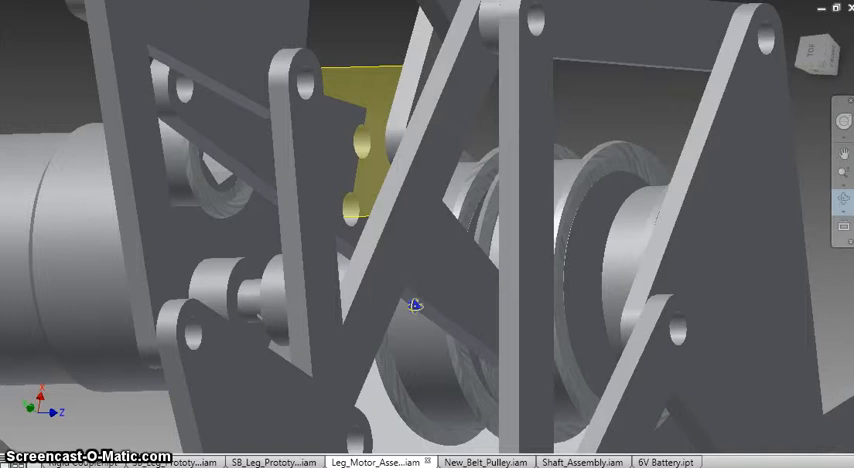
left_click_drag(416, 304, 490, 336)
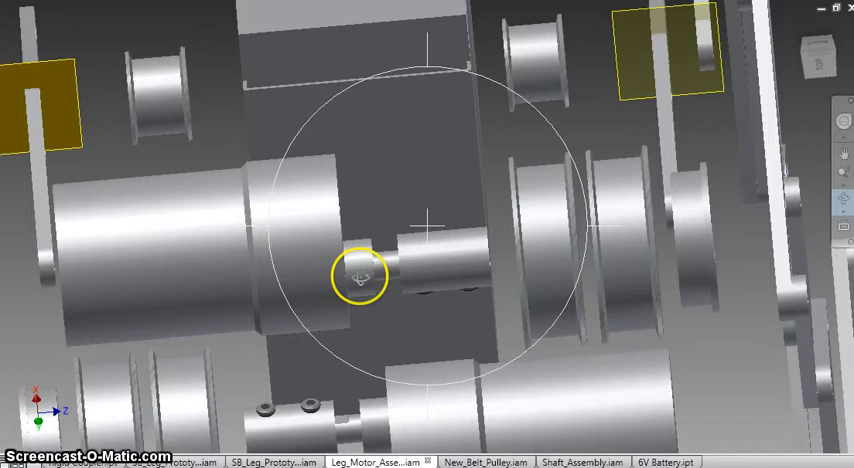
Step: Orbit in close on a motor end face and shaft coupler, then tilt to see the battery blocks below
left_click_drag(360, 278, 364, 240)
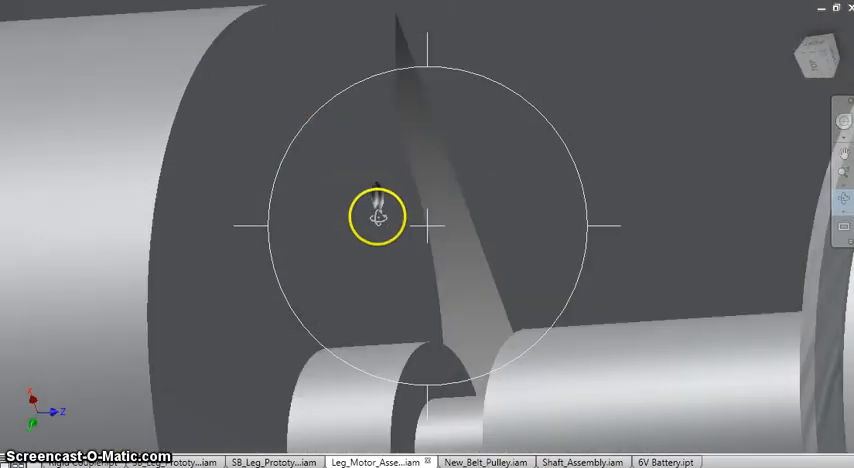
left_click_drag(378, 216, 412, 138)
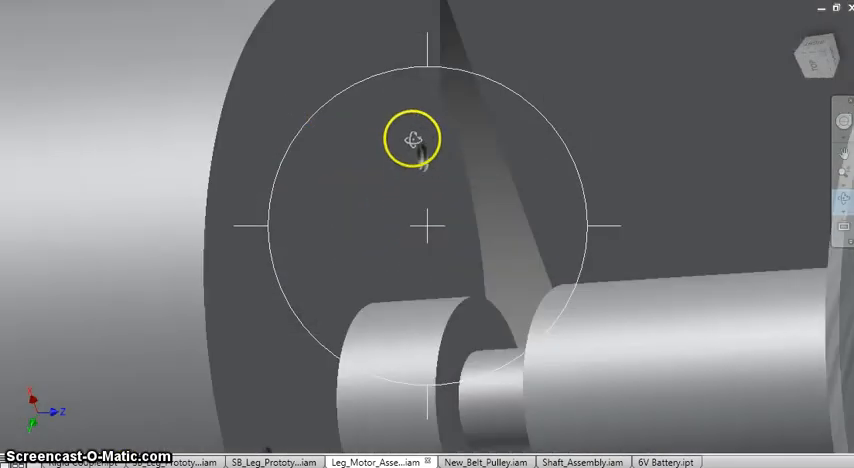
left_click_drag(412, 138, 420, 210)
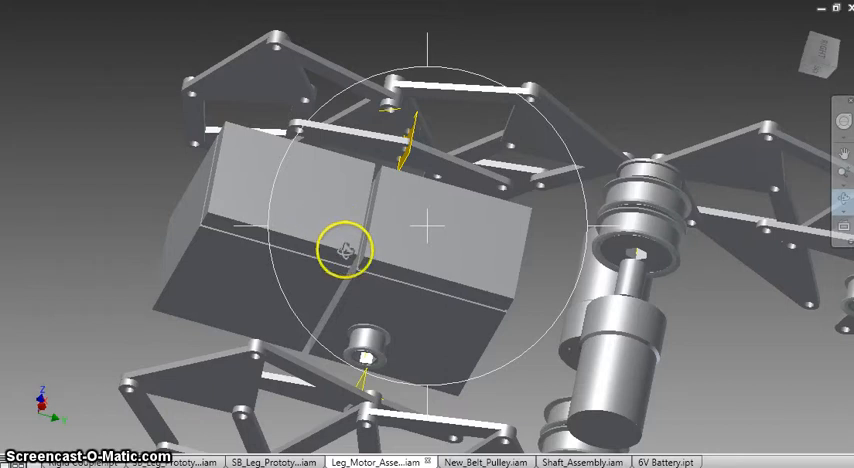
mouse_move(336, 242)
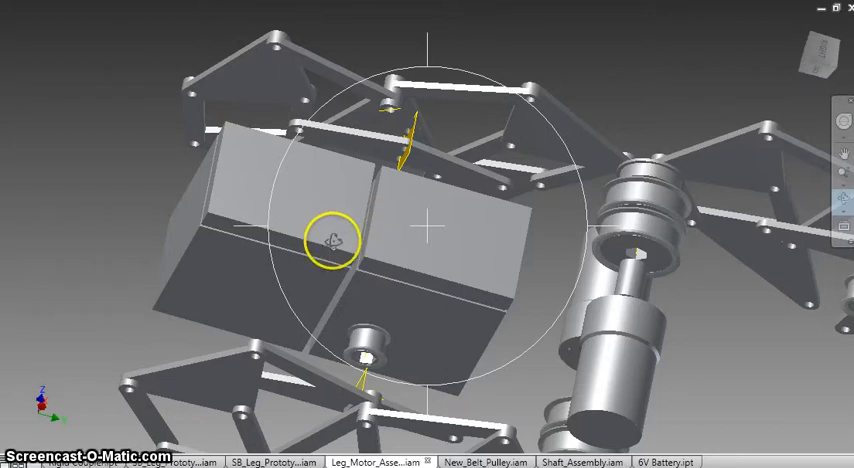
Step: Orbit to a side view of the batteries beside the motor stack and select one battery block
left_click_drag(336, 240, 364, 270)
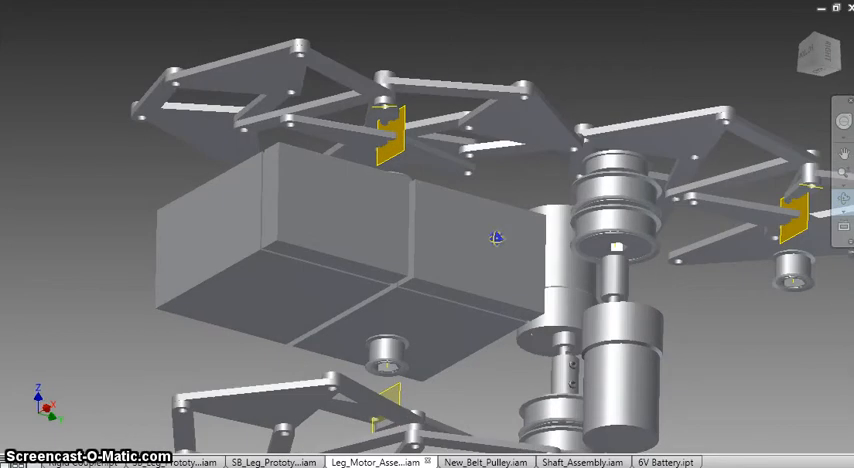
left_click(444, 236)
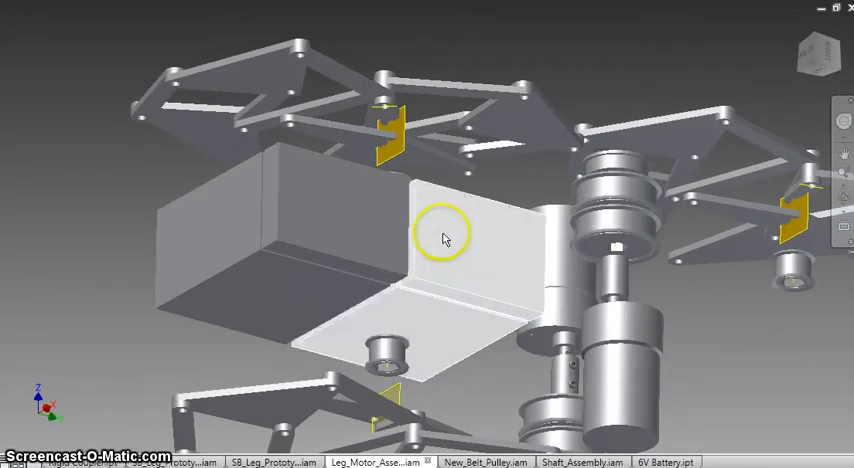
mouse_move(448, 232)
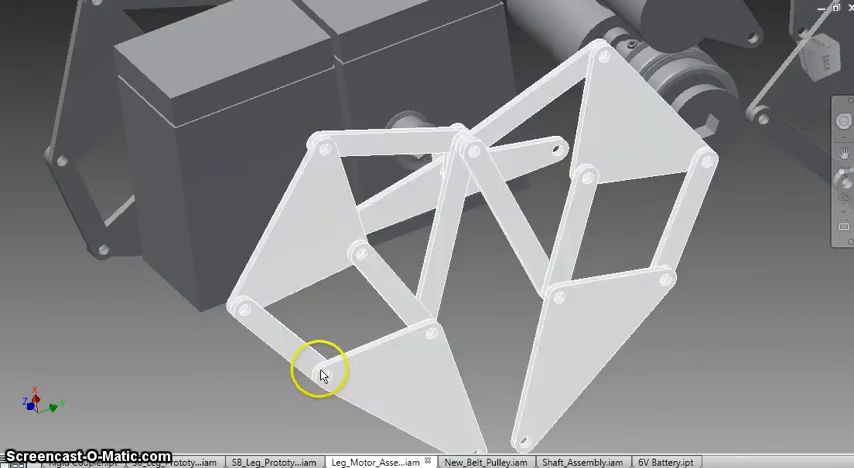
mouse_move(332, 388)
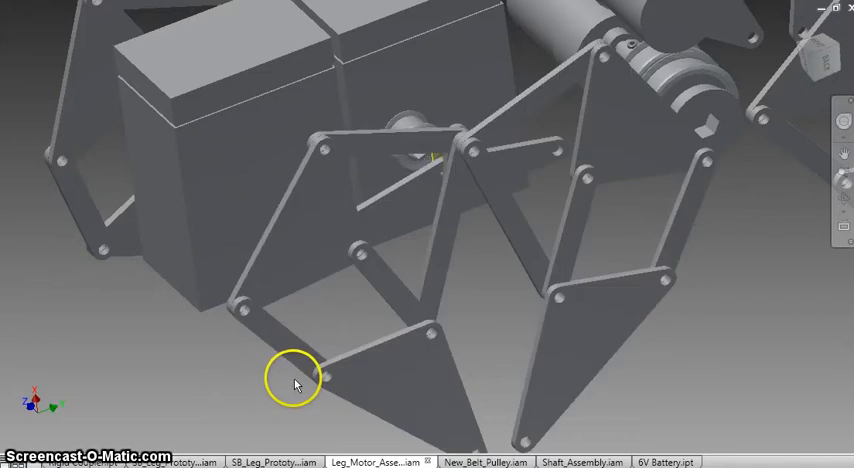
Step: Orbit out from the front leg linkage pins to view the motors between the legs
left_click_drag(296, 384, 540, 276)
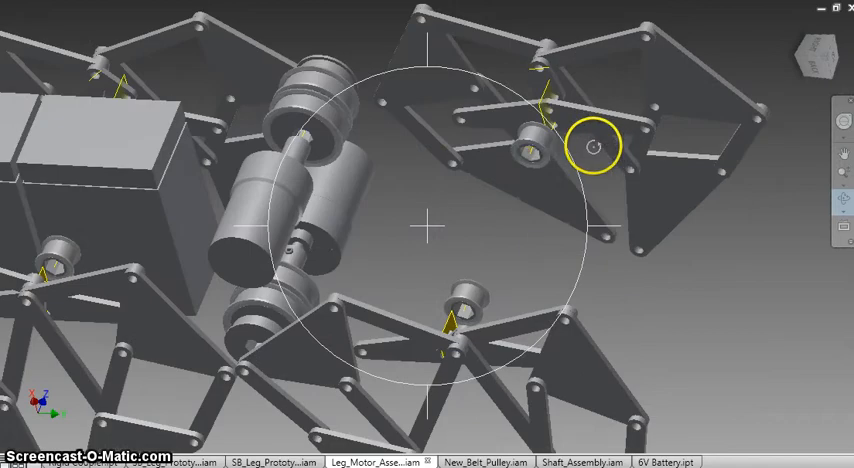
mouse_move(388, 180)
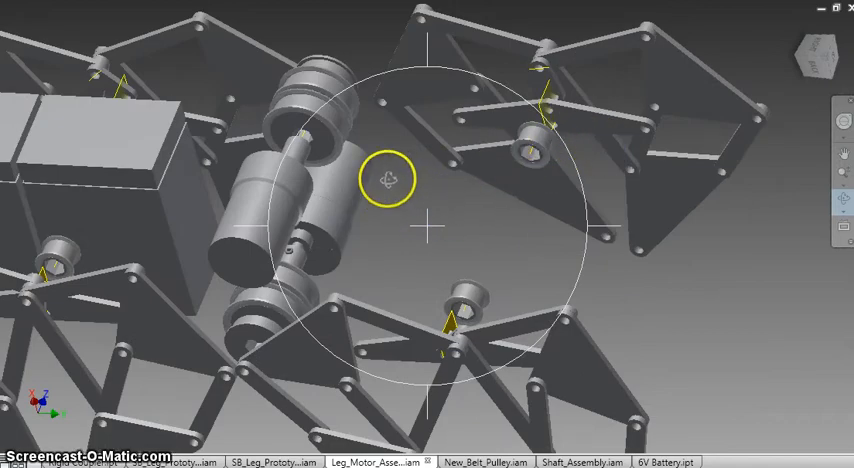
Step: Orbit in toward the stacked motors onto the belt pulley's face and around to its other side
left_click_drag(388, 178, 492, 204)
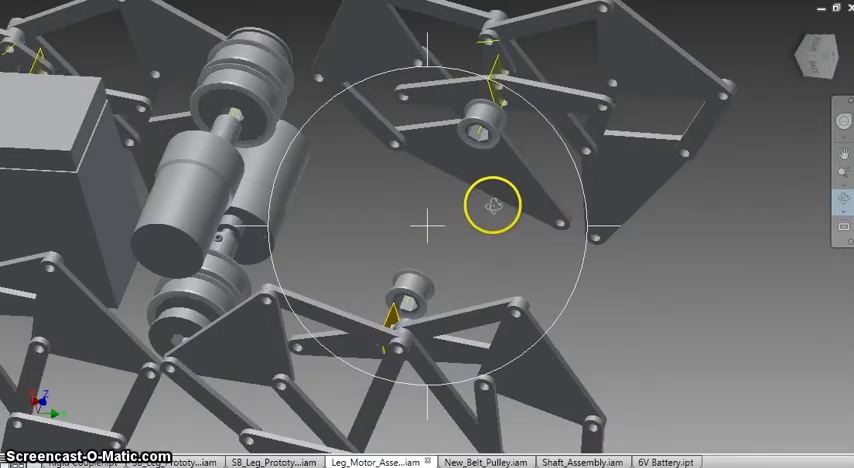
left_click_drag(492, 204, 336, 130)
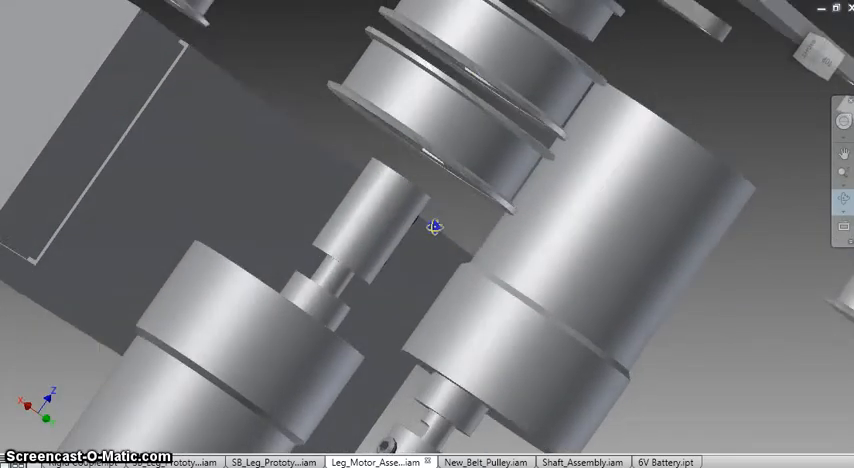
left_click_drag(436, 224, 456, 196)
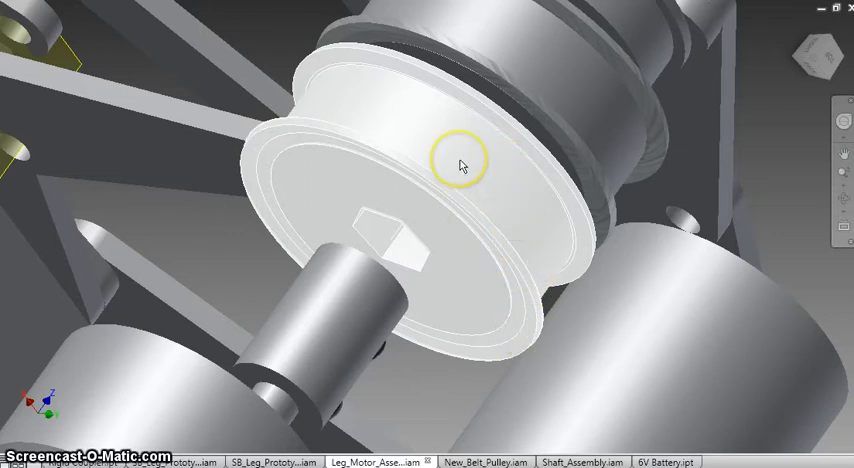
left_click_drag(460, 164, 420, 156)
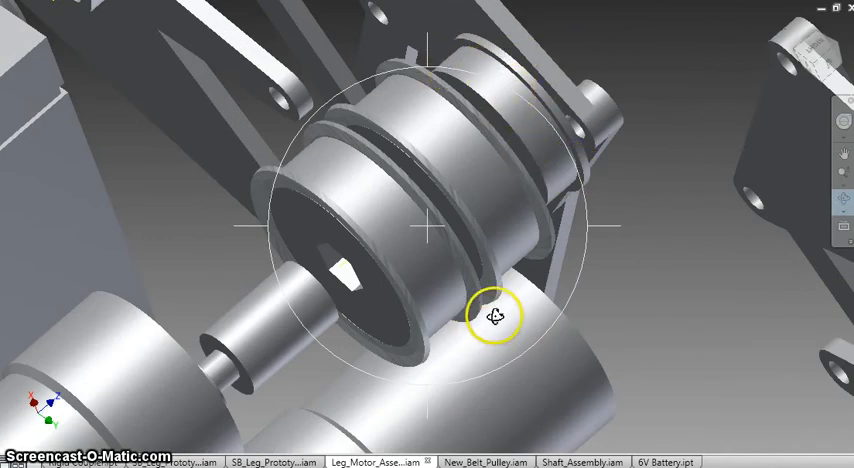
mouse_move(324, 204)
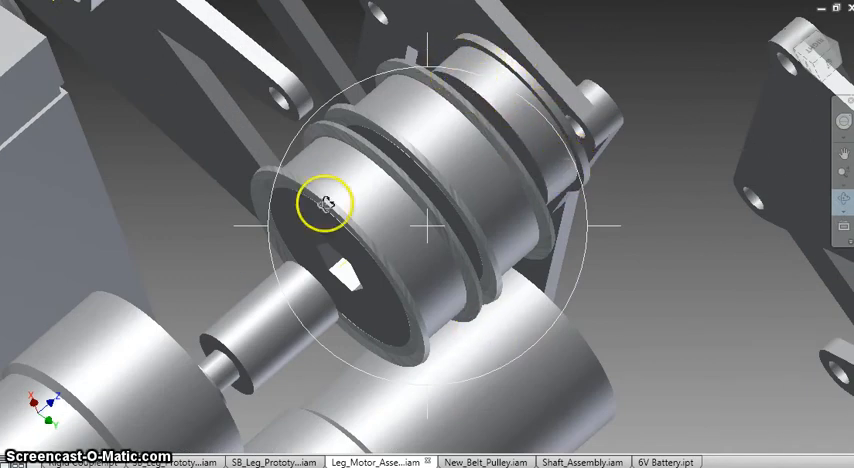
Step: Pull back to show the pulley among the motors, then orbit and tilt over the motor stack from the side
left_click_drag(328, 204, 384, 224)
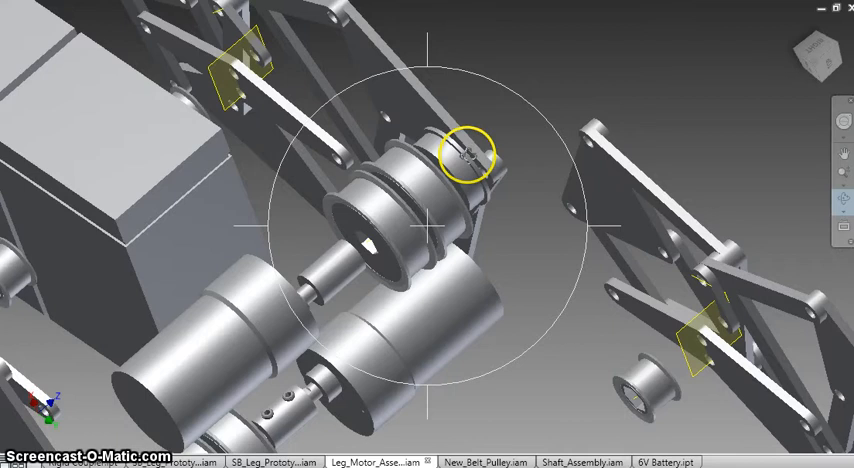
mouse_move(328, 284)
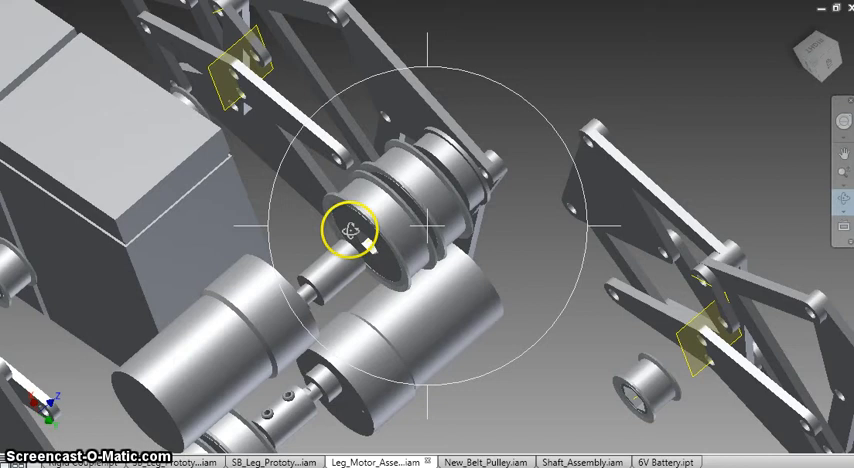
mouse_move(396, 184)
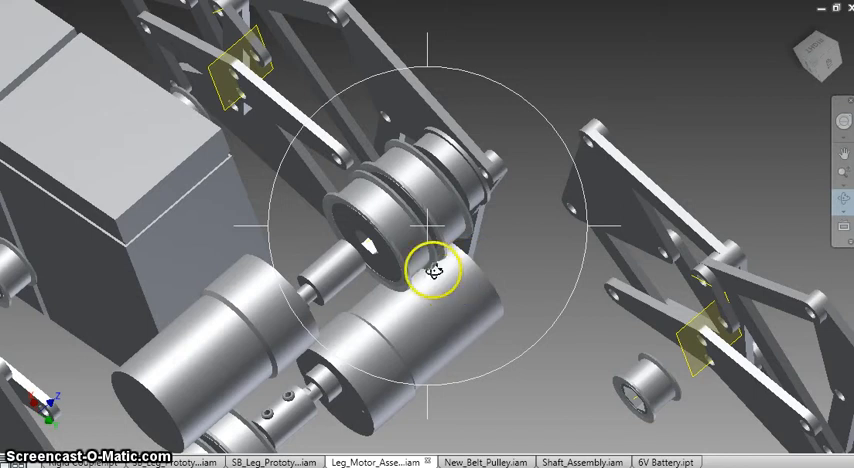
left_click_drag(430, 270, 344, 190)
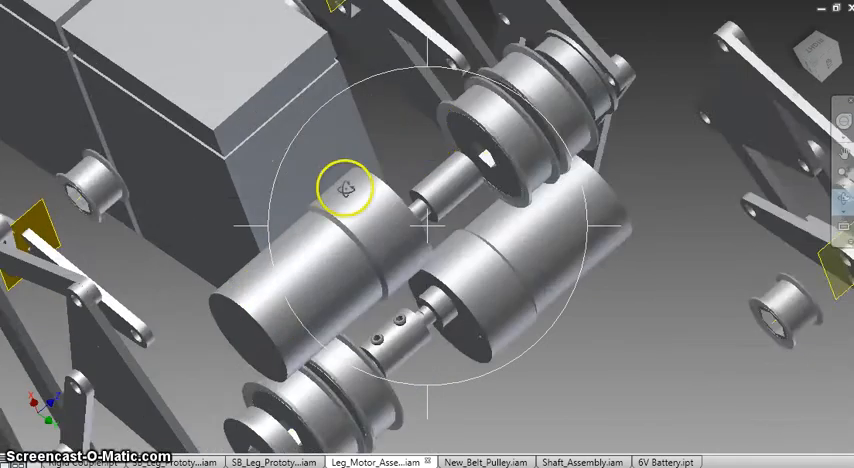
left_click_drag(346, 188, 384, 120)
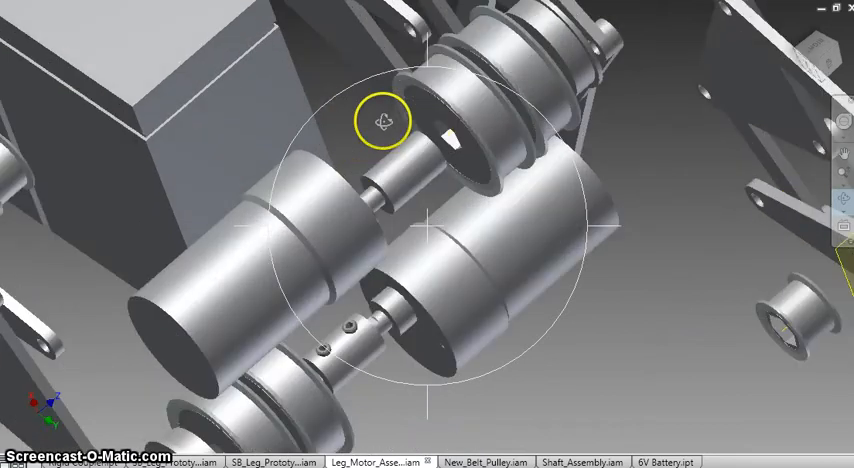
mouse_move(356, 208)
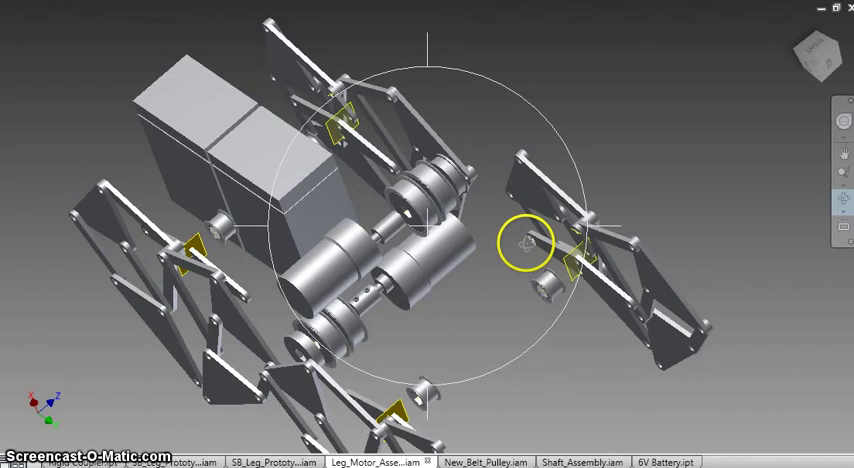
Step: Spin the assembly to a top view, return to an angled view, then turn to a distant overview
left_click_drag(524, 242, 452, 216)
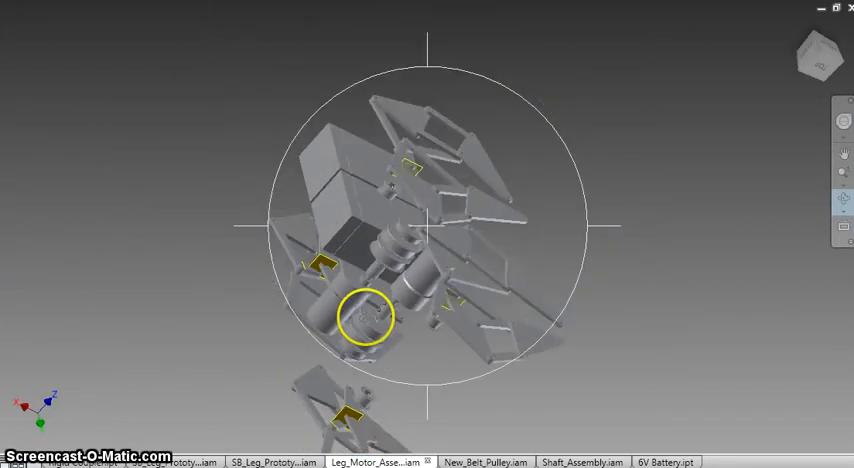
left_click_drag(364, 316, 470, 230)
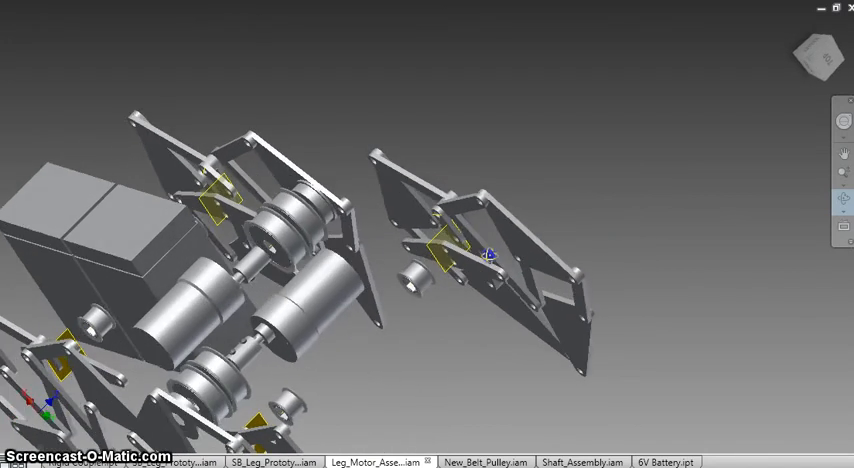
left_click_drag(484, 254, 400, 270)
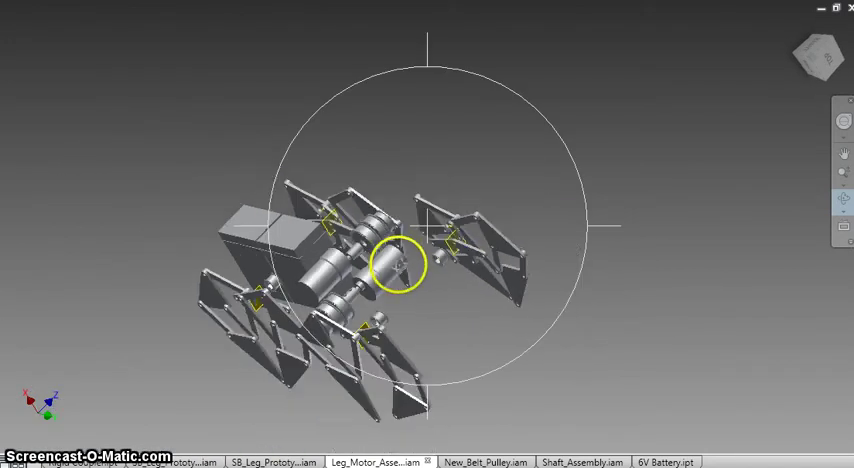